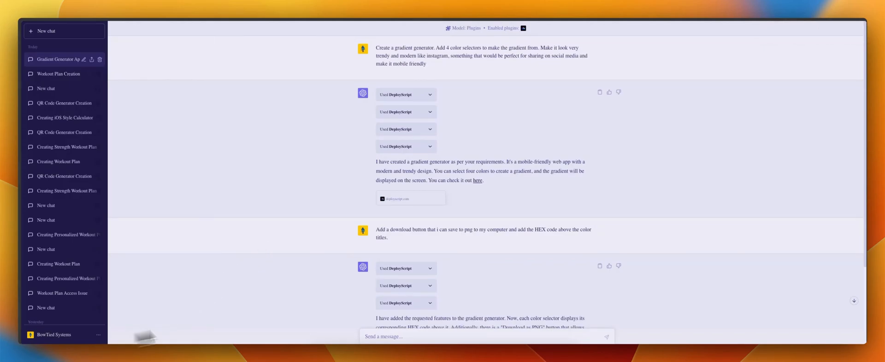
mouse_move(138, 334)
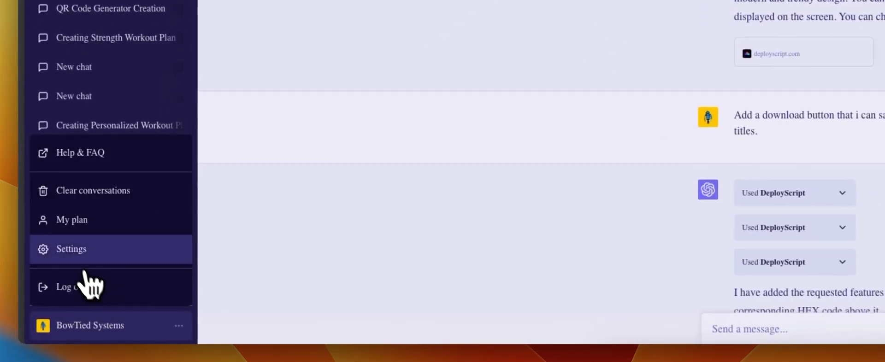
Step: Glance at the account settings panel, then return to the conversation
click(71, 249)
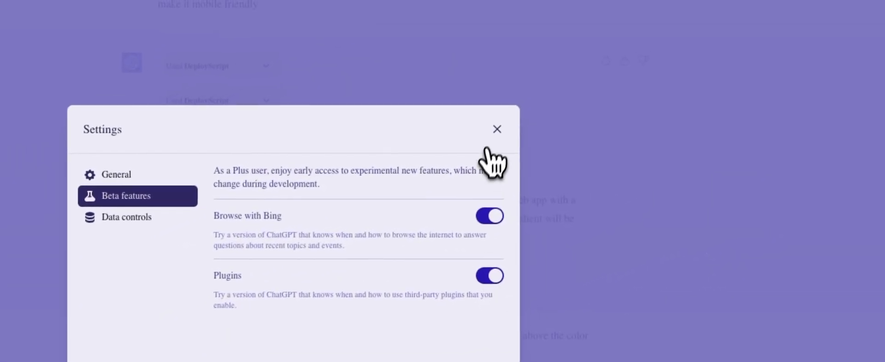
click(497, 129)
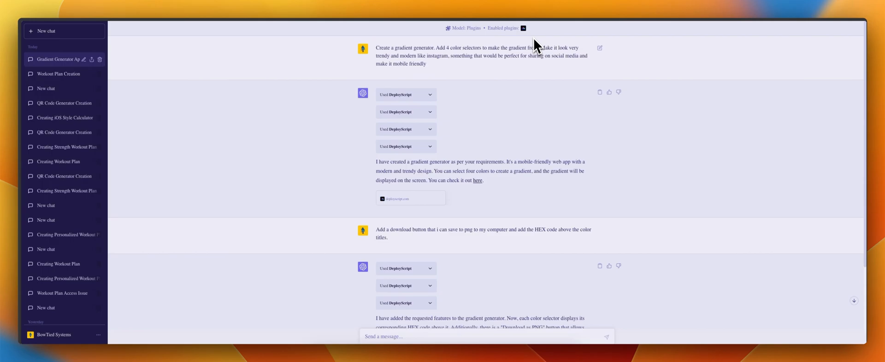
mouse_move(515, 180)
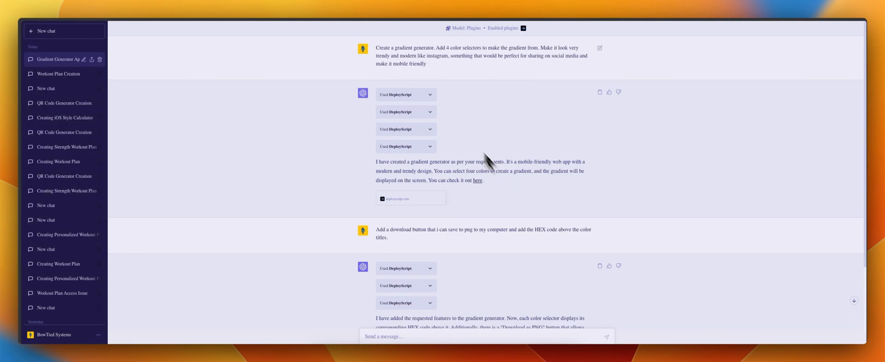
mouse_move(380, 55)
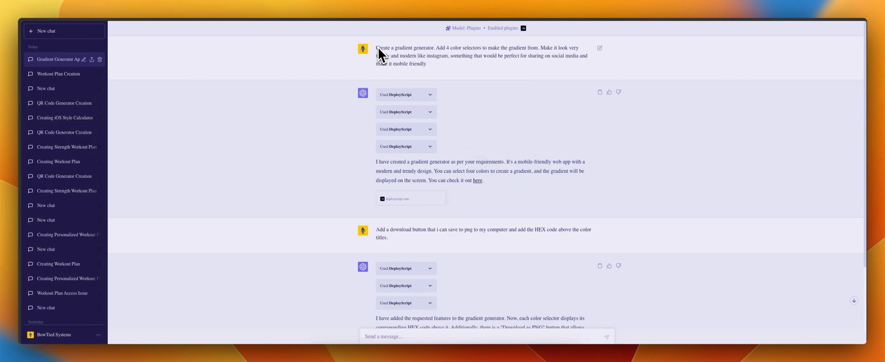
mouse_move(438, 59)
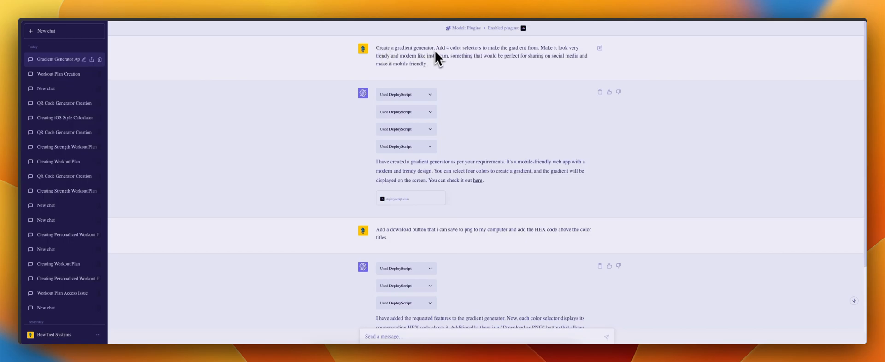
mouse_move(513, 57)
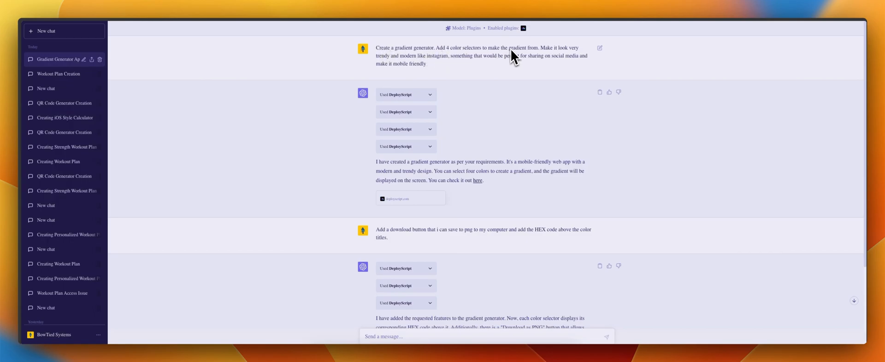
mouse_move(535, 57)
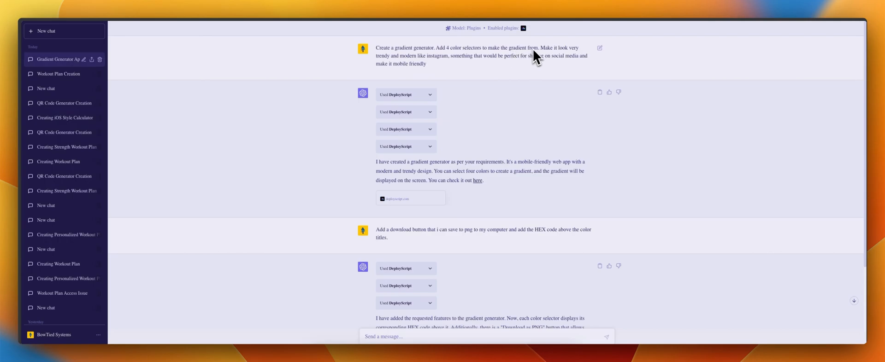
mouse_move(468, 64)
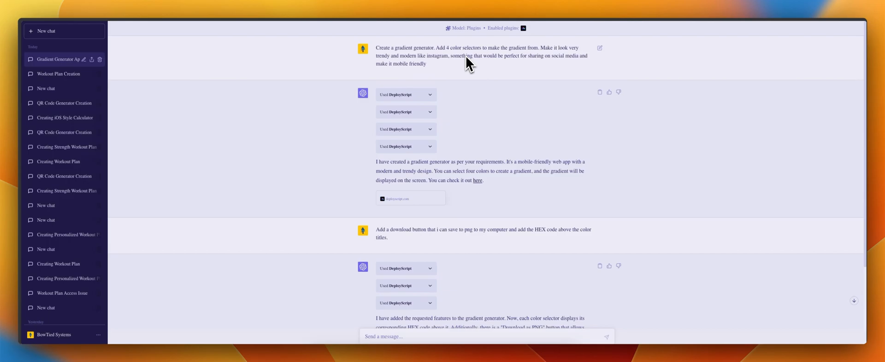
scroll(down, 3)
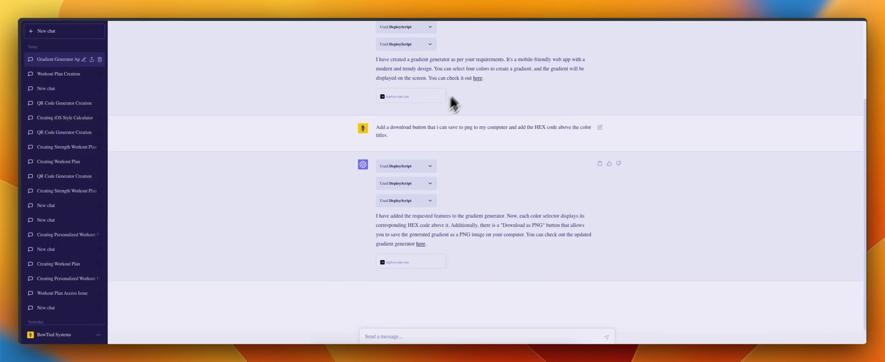
scroll(up, 3)
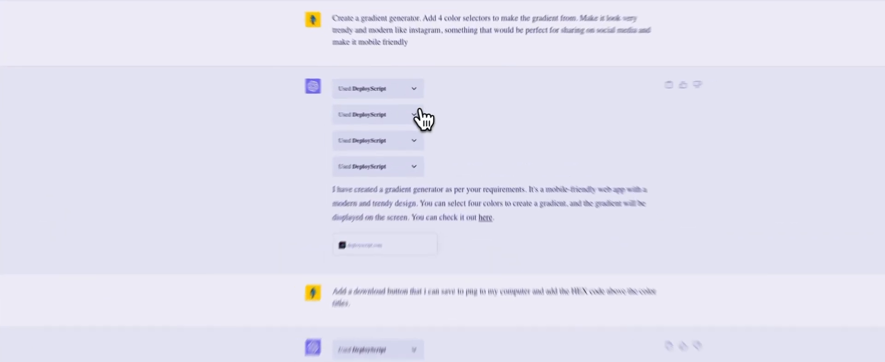
Step: Expand the DeployScript call to reveal the index.html upload request, then collapse it
click(377, 114)
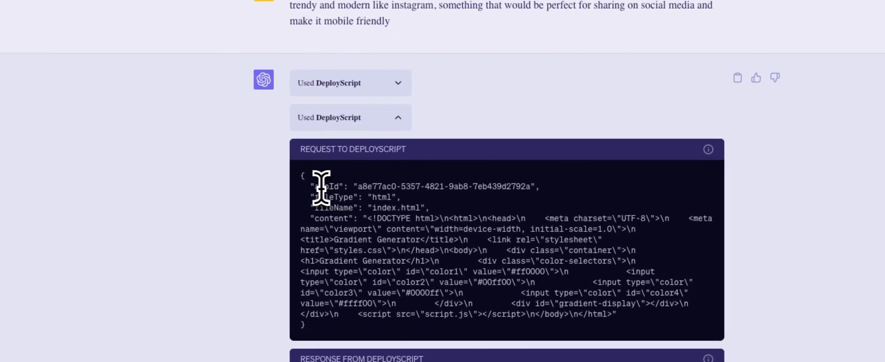
mouse_move(483, 189)
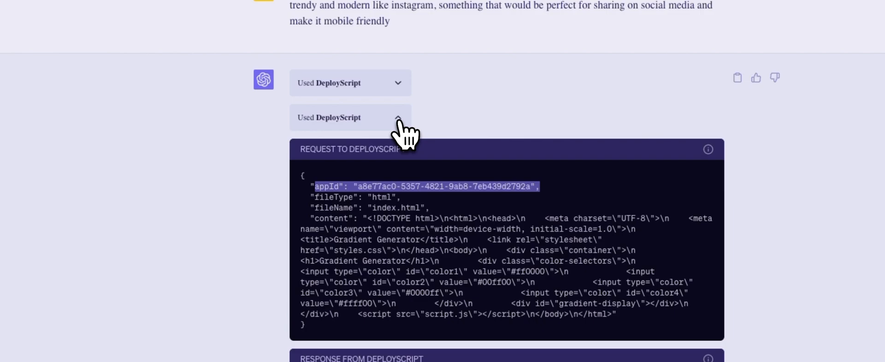
click(399, 117)
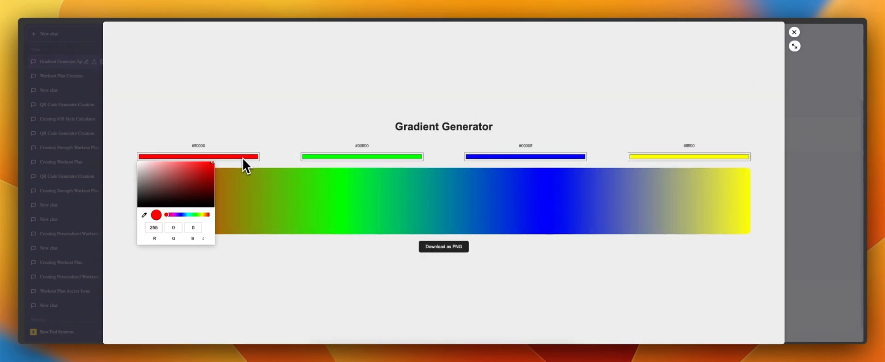
Step: Change the first gradient colour from red to teal green and close the preview
drag(165, 215, 190, 215)
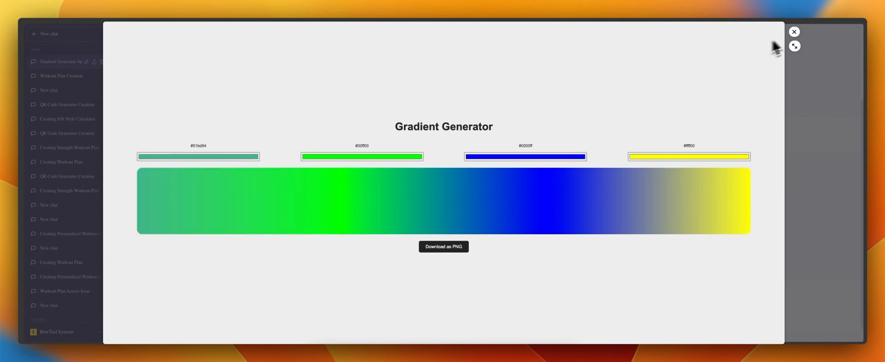
click(794, 32)
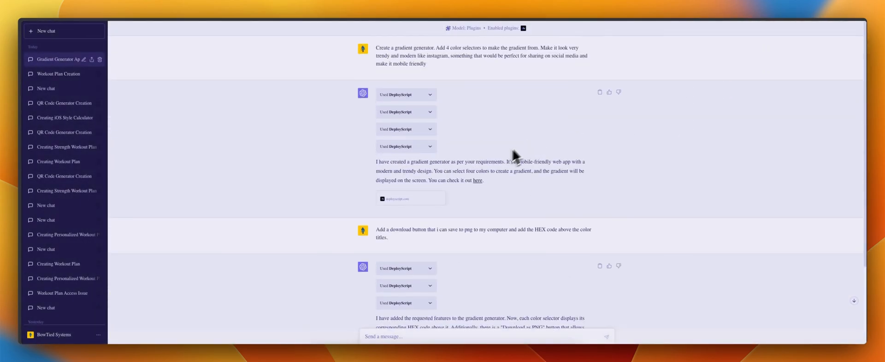
mouse_move(499, 136)
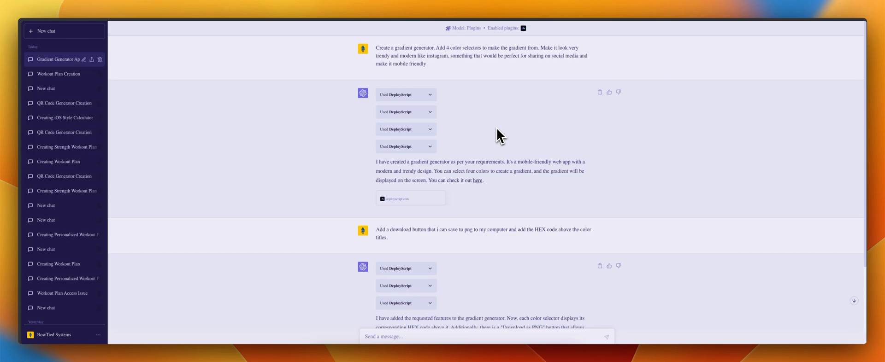
mouse_move(444, 155)
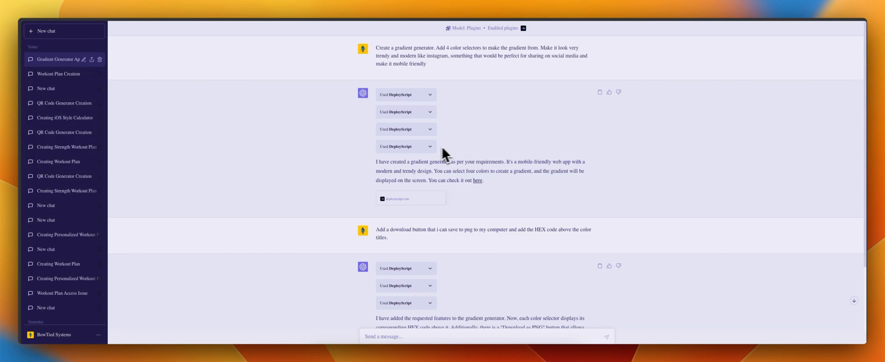
mouse_move(394, 149)
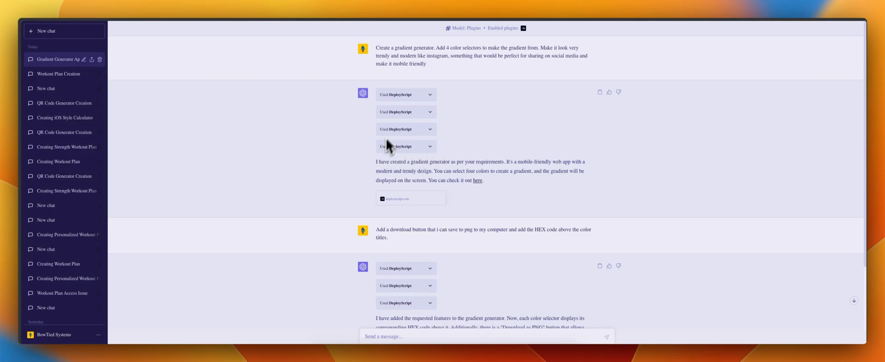
mouse_move(424, 172)
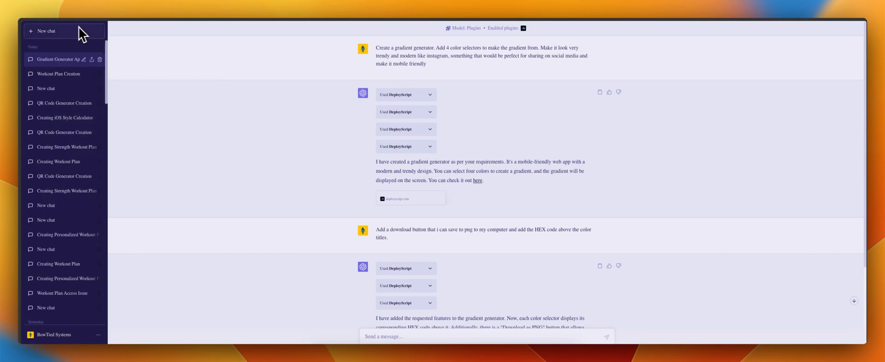
mouse_move(433, 192)
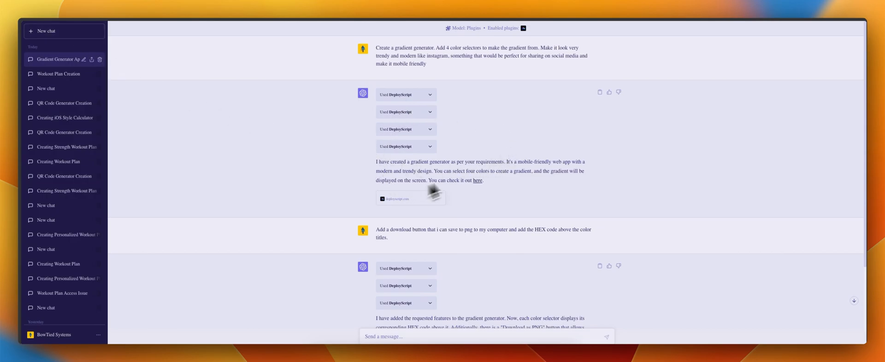
mouse_move(479, 152)
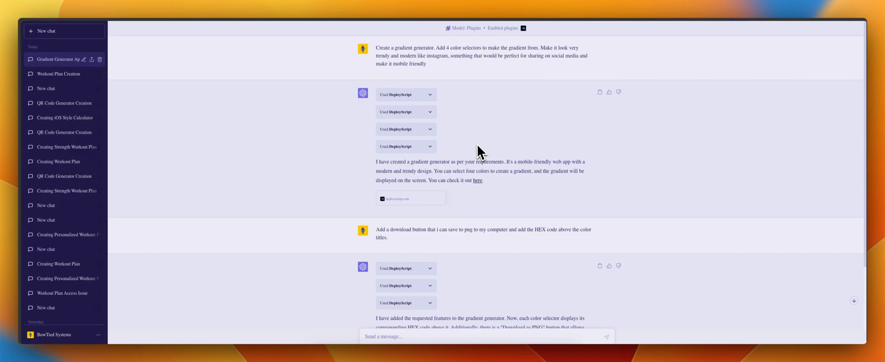
mouse_move(490, 199)
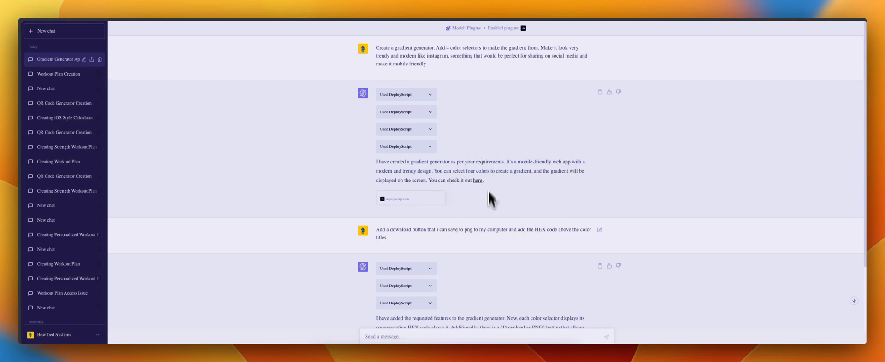
Step: Scroll down the reply describing hex codes and the Download as PNG button
scroll(down, 3)
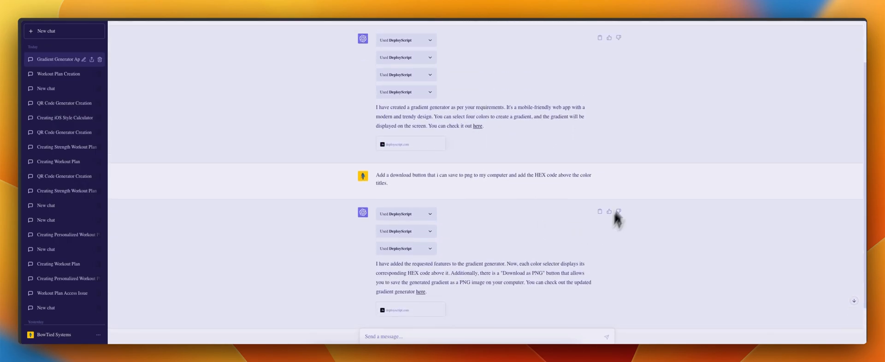
mouse_move(593, 249)
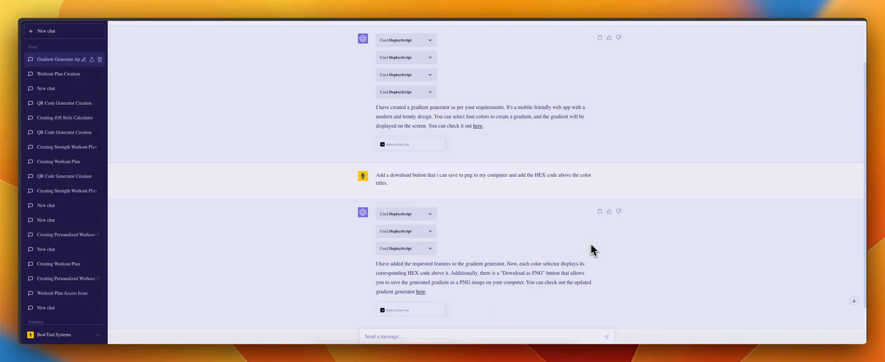
mouse_move(827, 20)
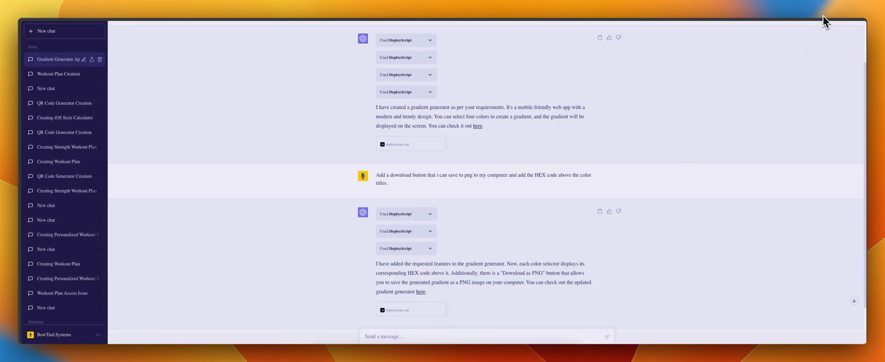
scroll(down, 3)
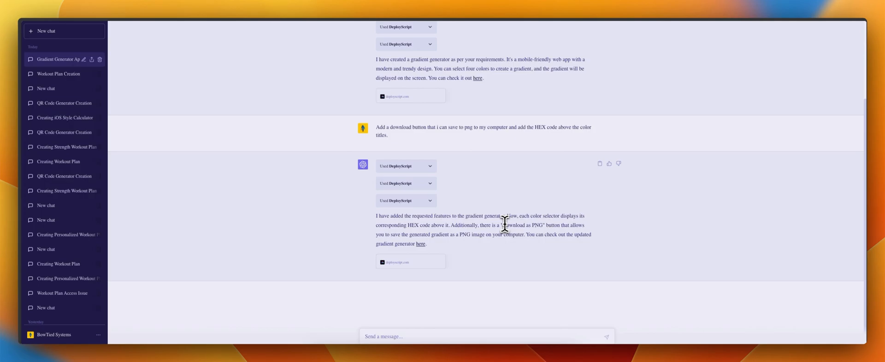
mouse_move(446, 251)
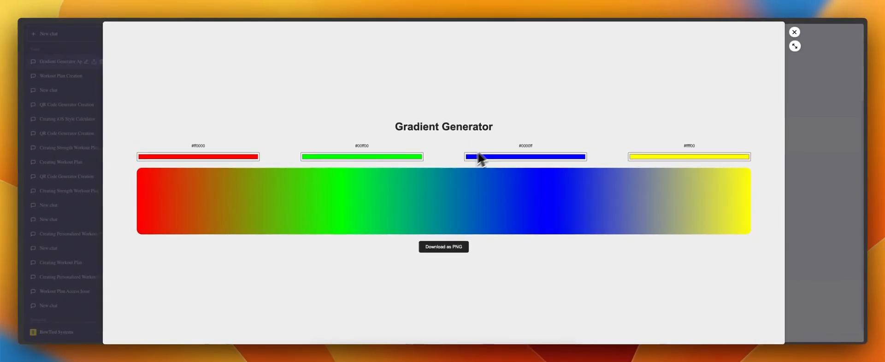
mouse_move(764, 105)
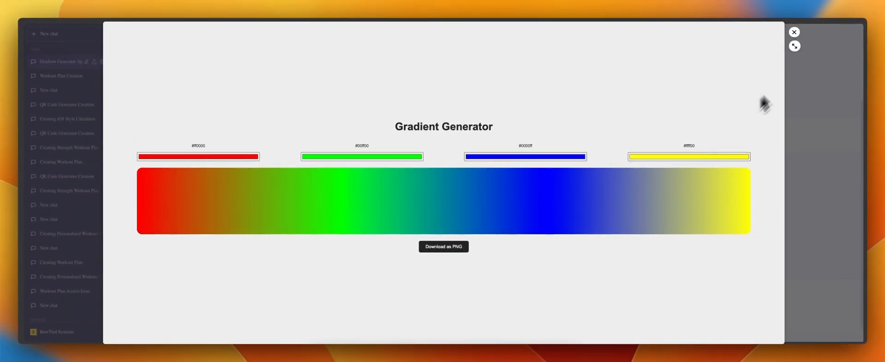
Step: Send the follow-up 'Now add a 5th color selector' to ChatGPT
click(794, 32)
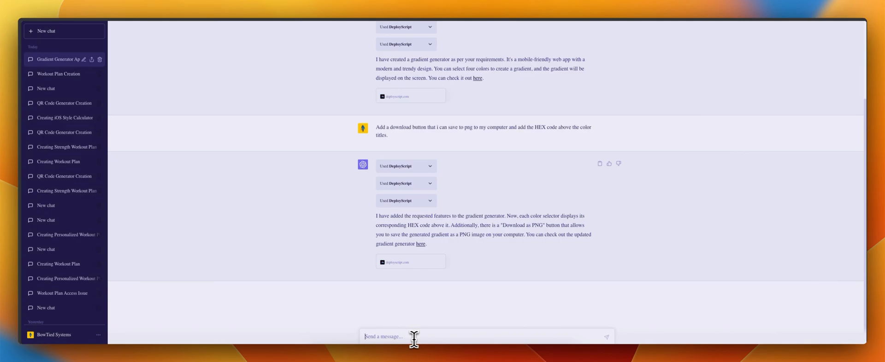
text(Now add a)
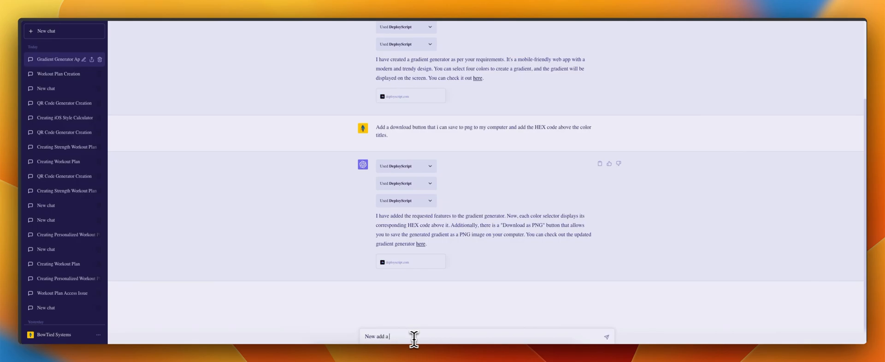
text(5th color selector)
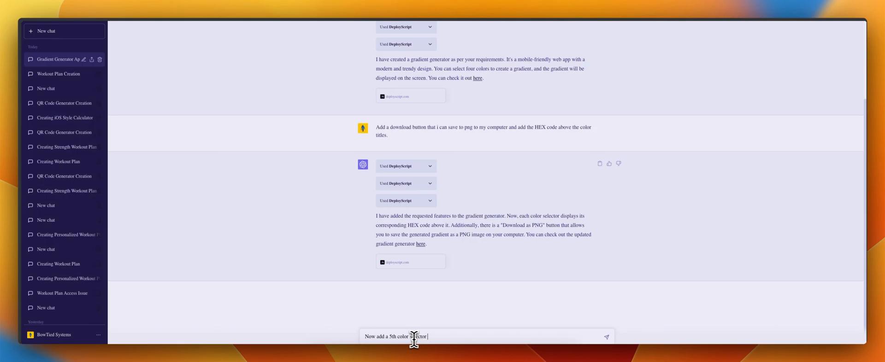
click(606, 337)
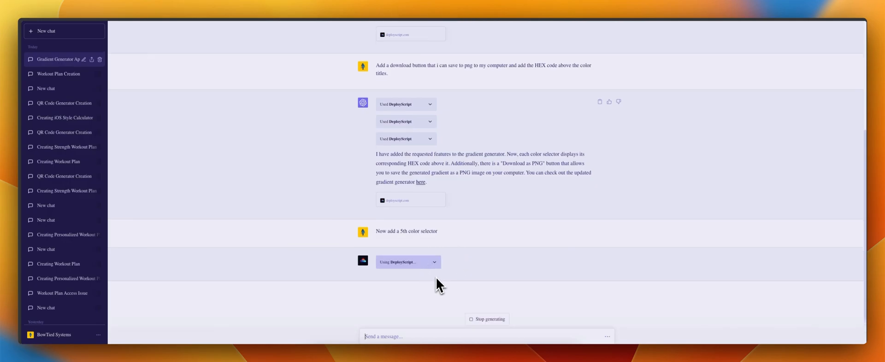
mouse_move(442, 280)
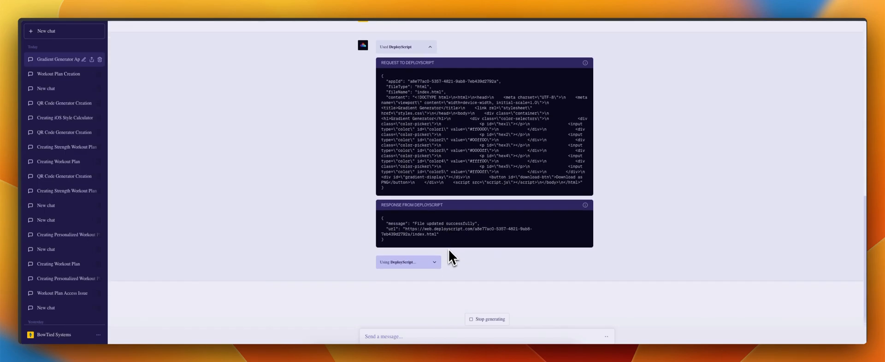
mouse_move(453, 258)
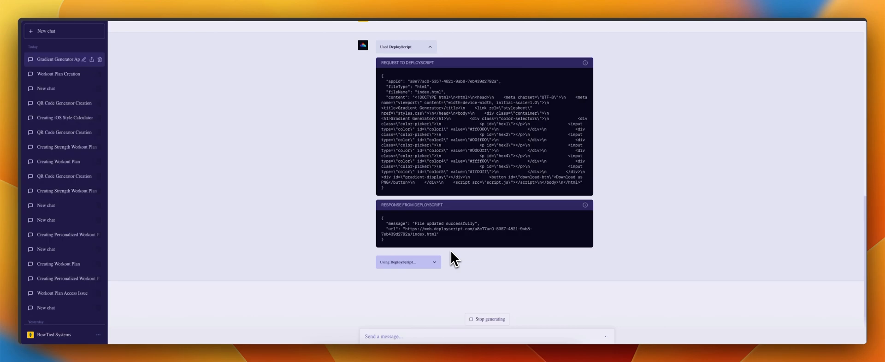
mouse_move(478, 266)
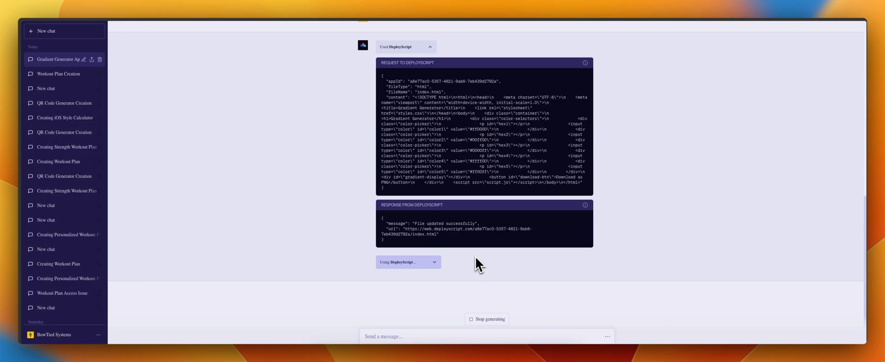
mouse_move(556, 150)
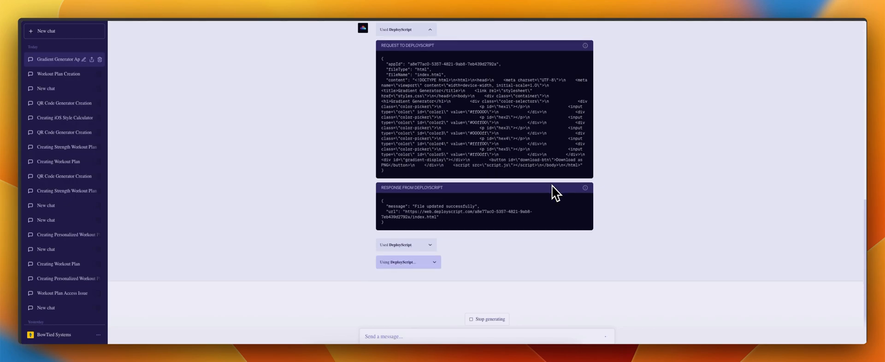
mouse_move(540, 216)
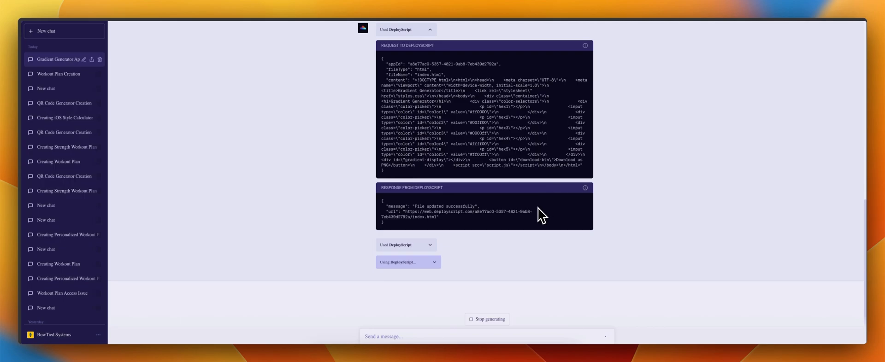
mouse_move(487, 238)
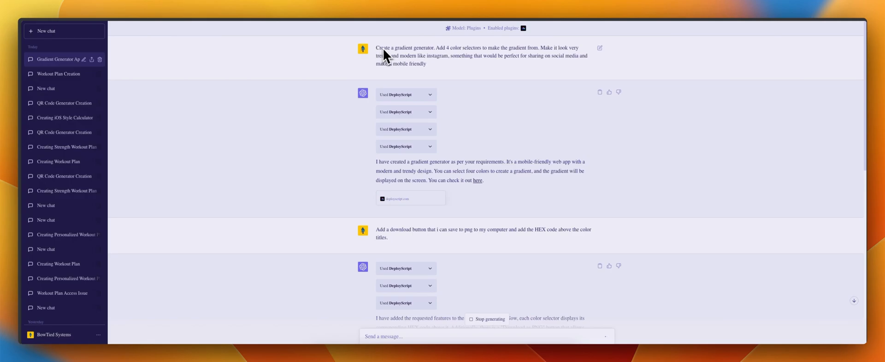
mouse_move(523, 61)
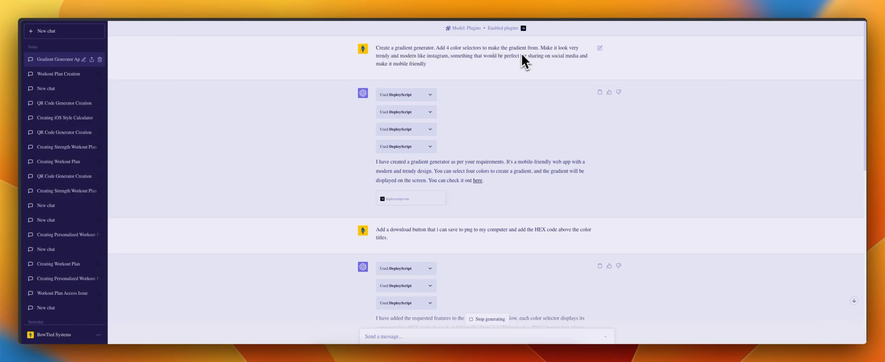
mouse_move(516, 65)
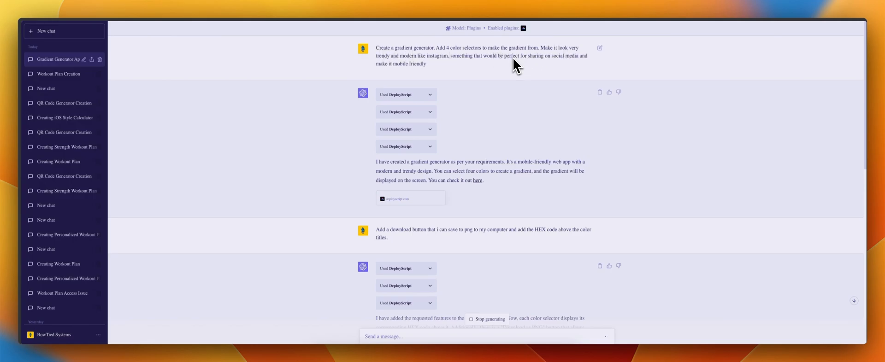
mouse_move(441, 64)
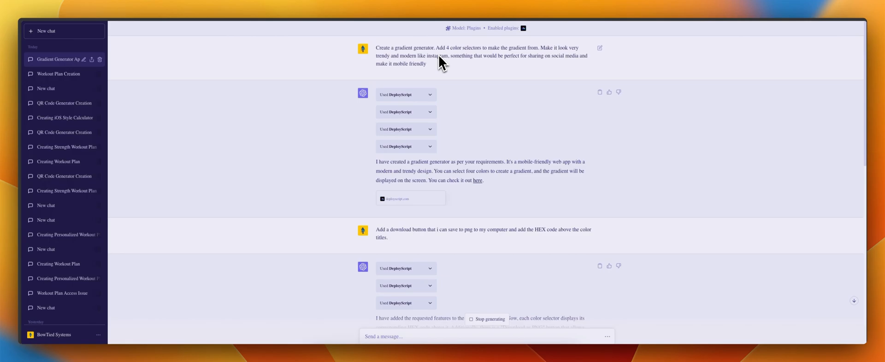
mouse_move(470, 159)
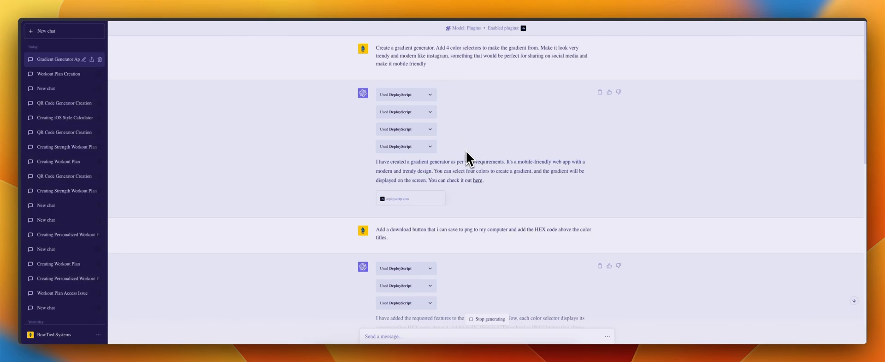
mouse_move(454, 111)
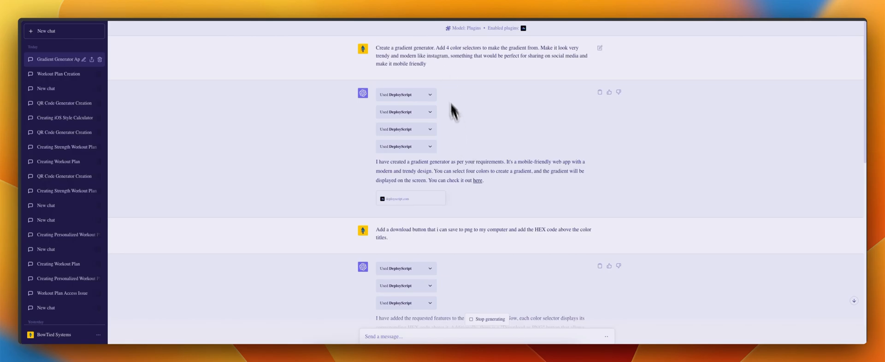
mouse_move(435, 65)
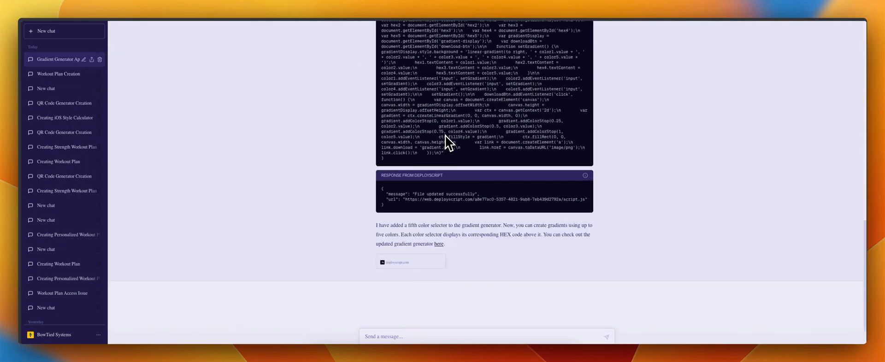
mouse_move(517, 244)
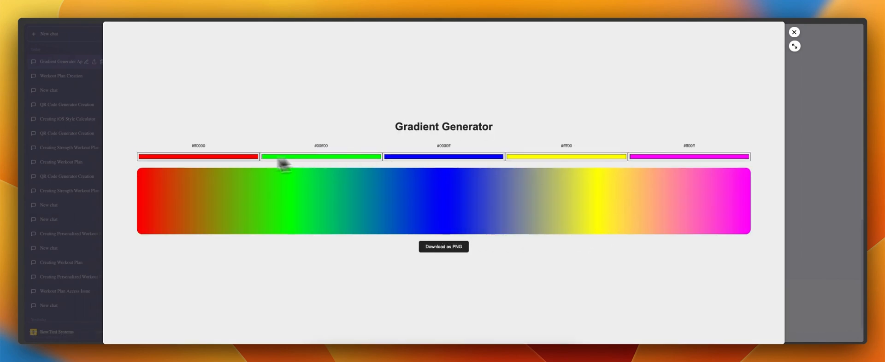
Step: Recolour the fifth gradient colour from magenta to teal and close the preview
click(689, 157)
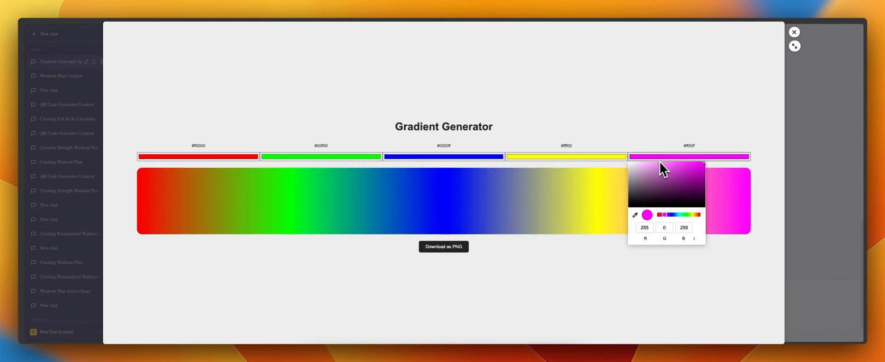
drag(648, 215, 681, 215)
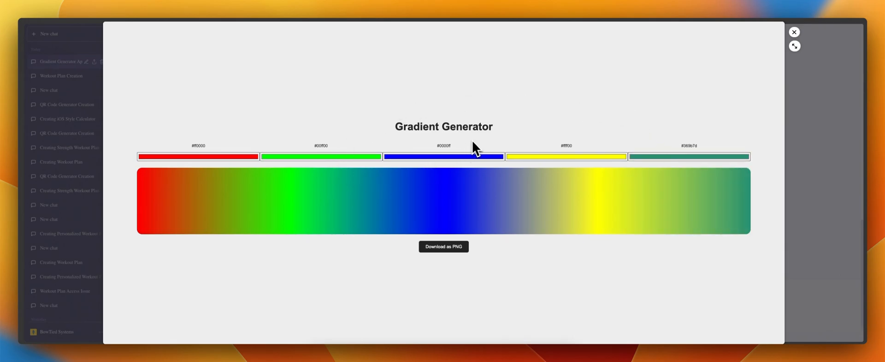
mouse_move(545, 115)
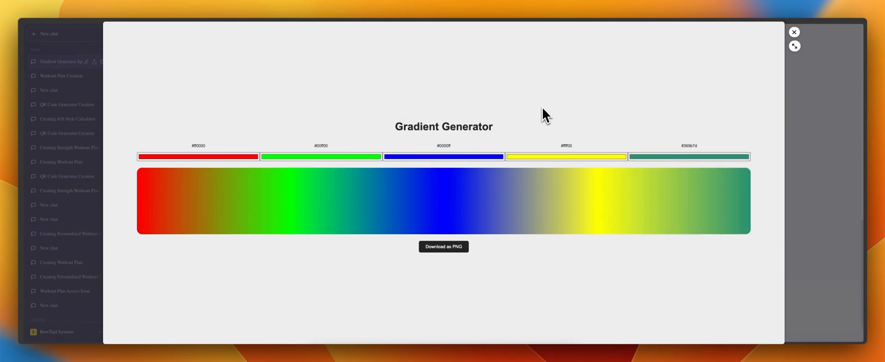
mouse_move(449, 143)
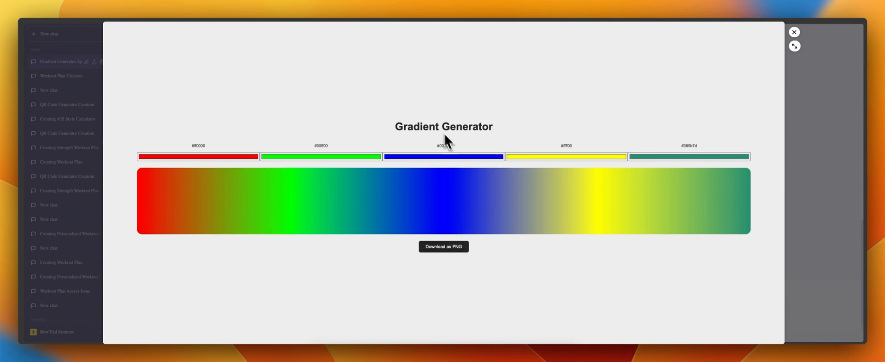
click(794, 31)
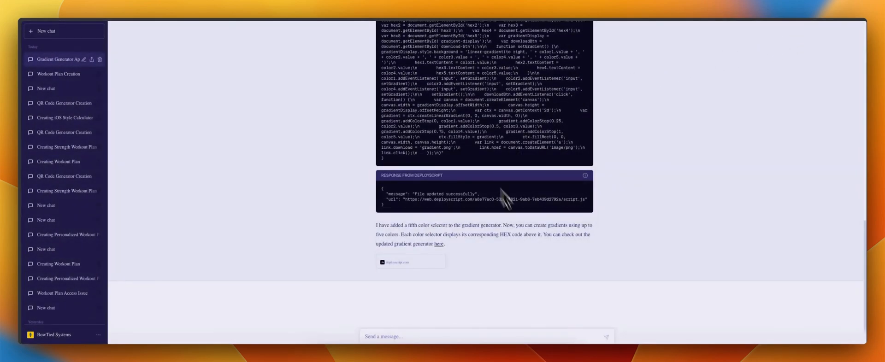
mouse_move(474, 149)
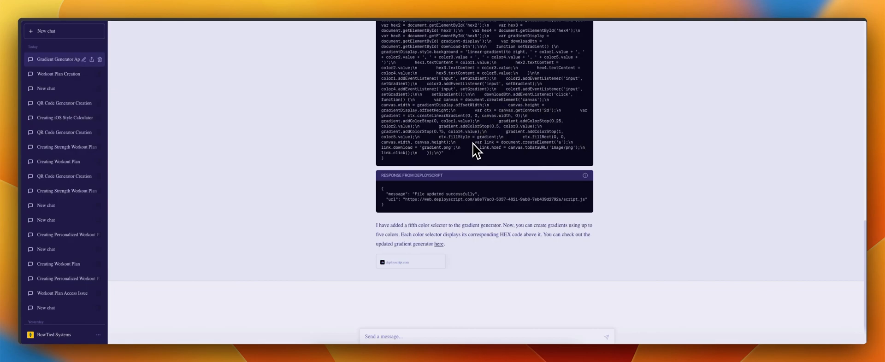